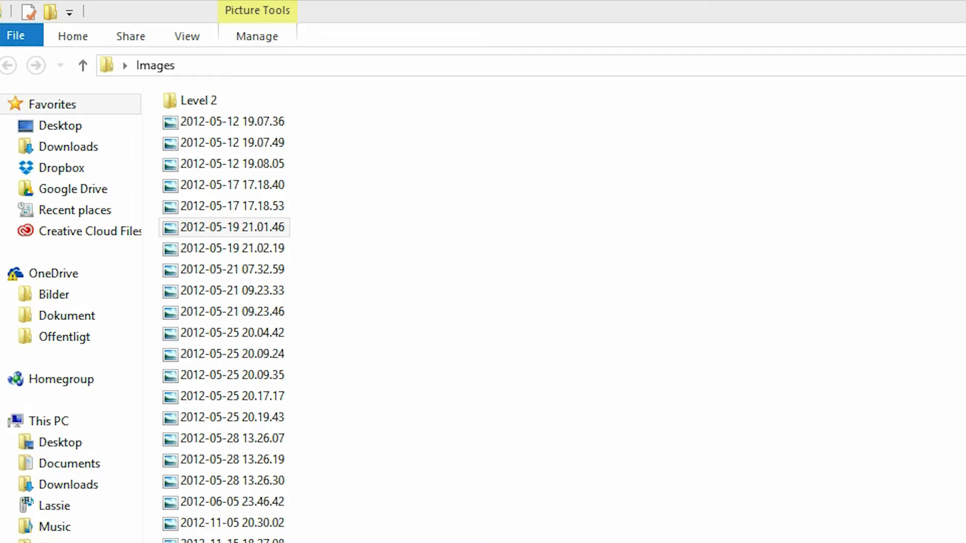
{"action": "mouse_move", "coordinate": [327, 256]}
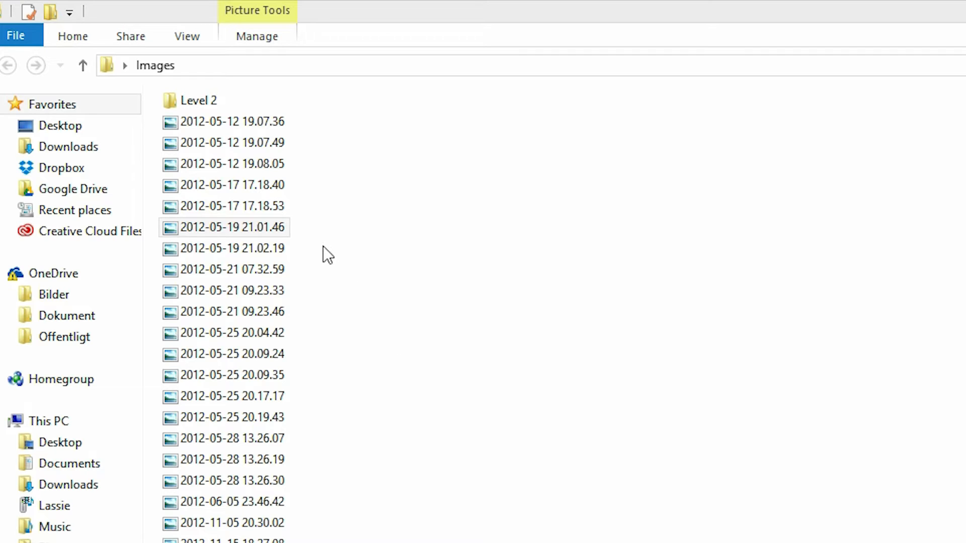
Open the 2012-05-19 21.01.46 picture in Windows Photo Viewer, then return to the taskbar app
{"action": "left_click", "coordinate": [232, 227]}
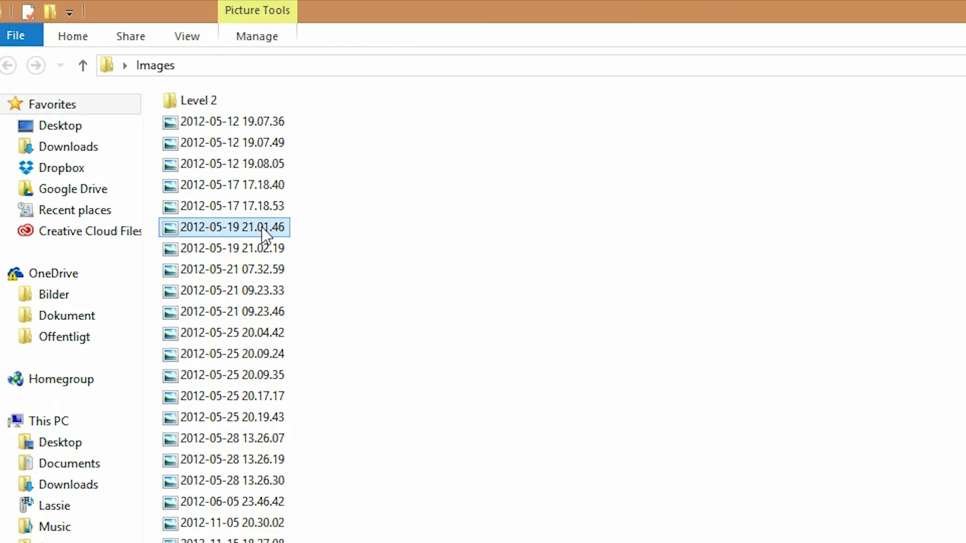
{"action": "double_click", "coordinate": [231, 227]}
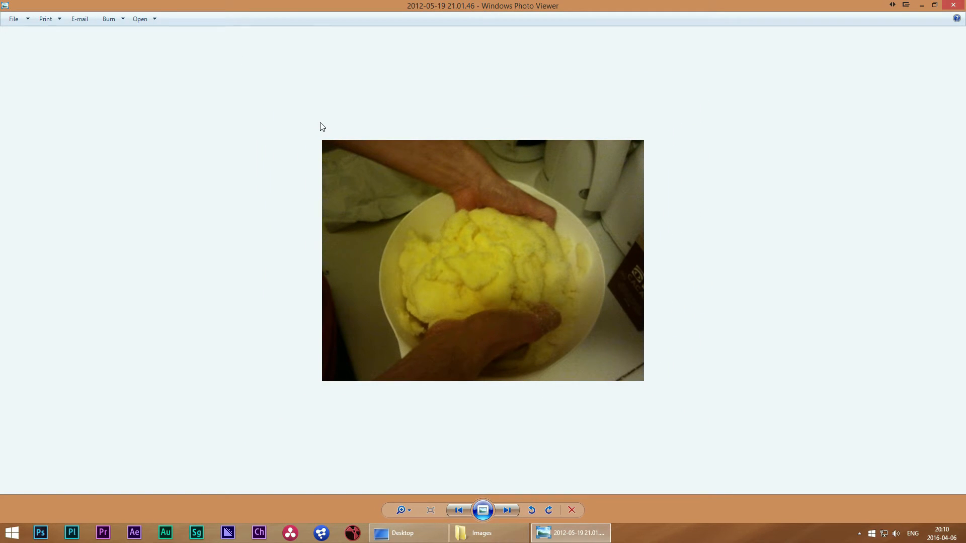
{"action": "left_click", "coordinate": [569, 533]}
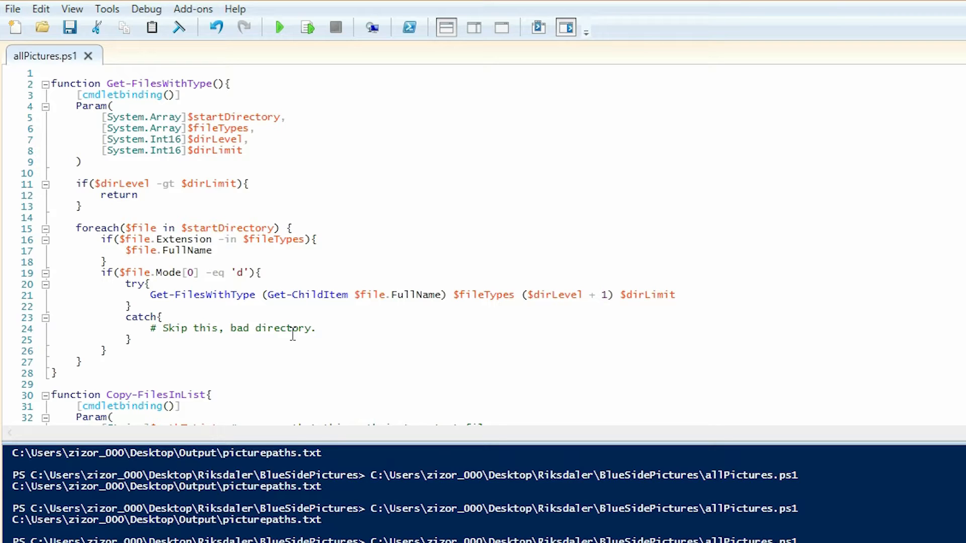
{"action": "mouse_move", "coordinate": [352, 189]}
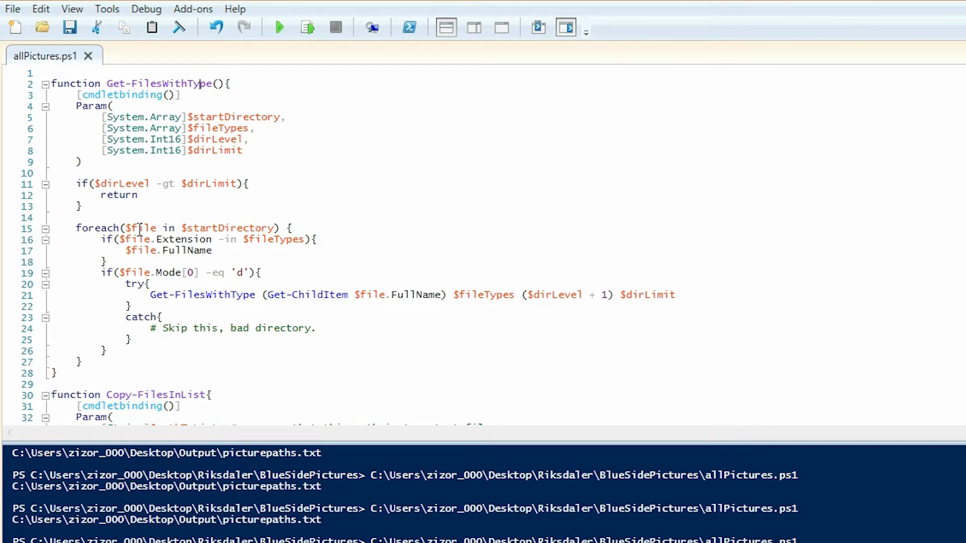
{"action": "mouse_move", "coordinate": [162, 239]}
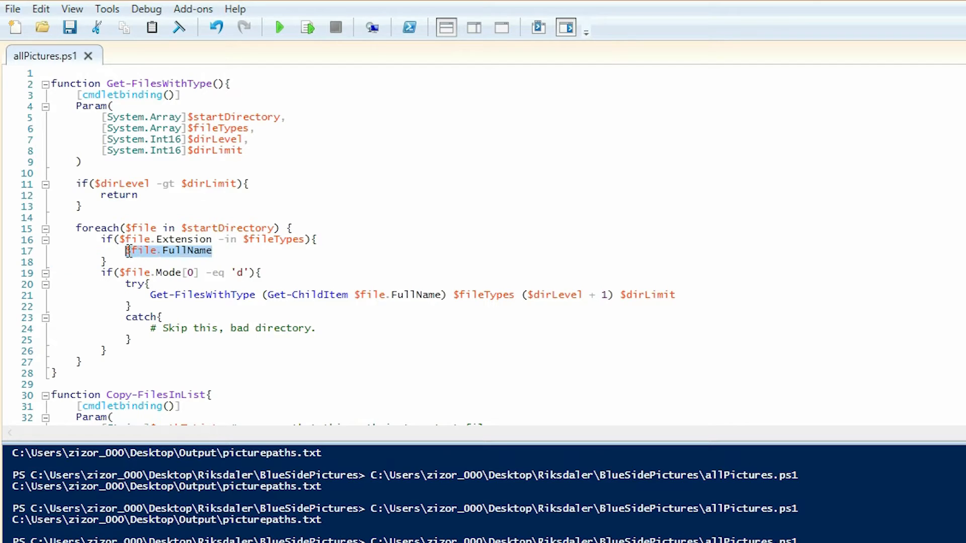
{"action": "left_click", "coordinate": [213, 250]}
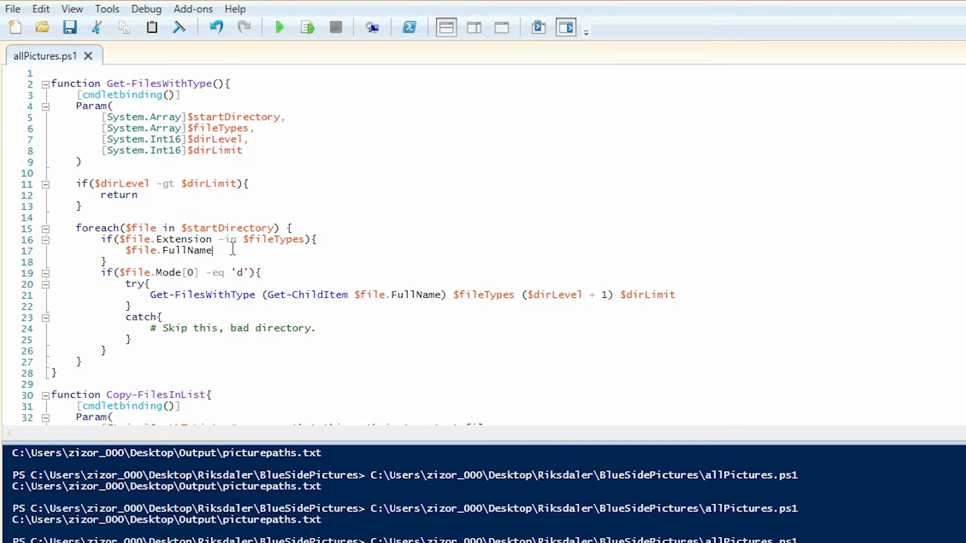
{"action": "mouse_move", "coordinate": [259, 196]}
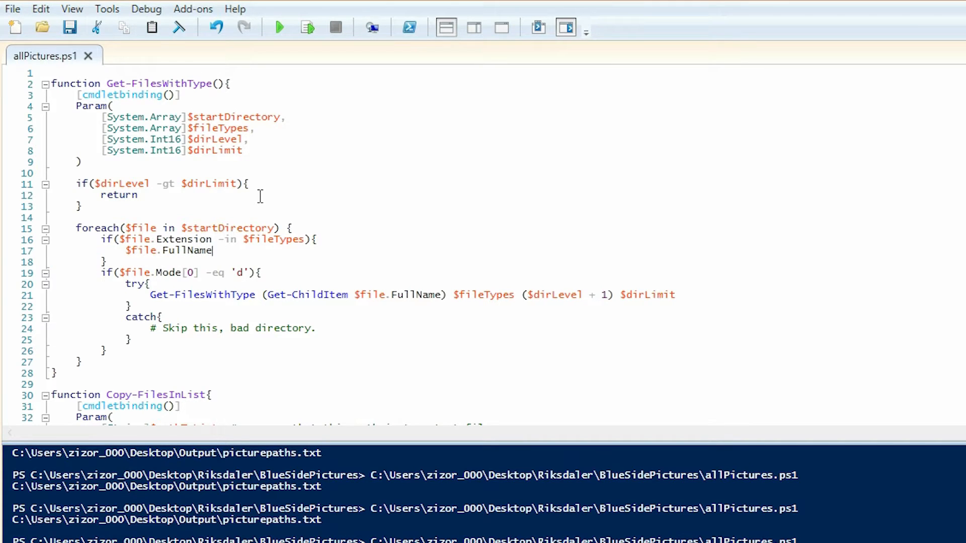
{"action": "scroll", "scroll_direction": "down", "scroll_amount": 3}
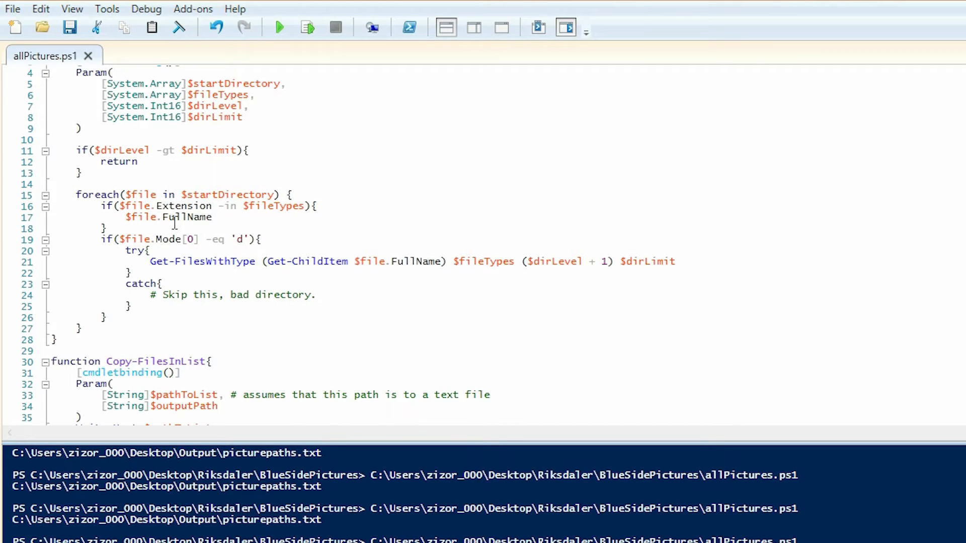
{"action": "left_click", "coordinate": [213, 217]}
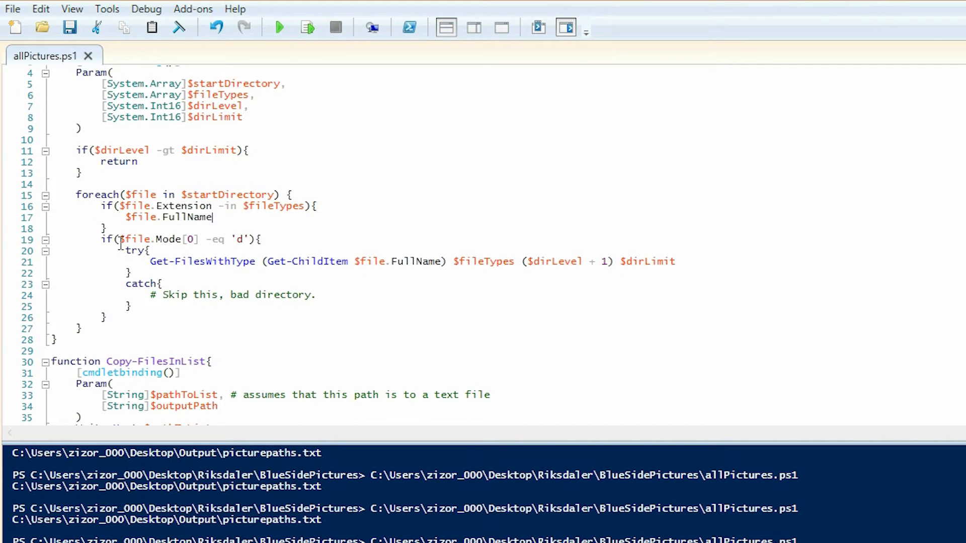
{"action": "mouse_move", "coordinate": [231, 238]}
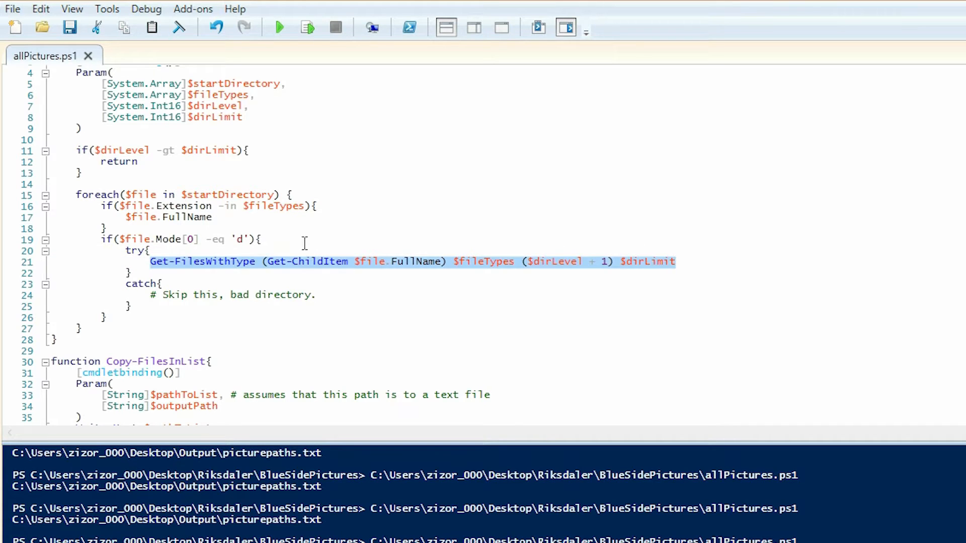
{"action": "left_click", "coordinate": [340, 269]}
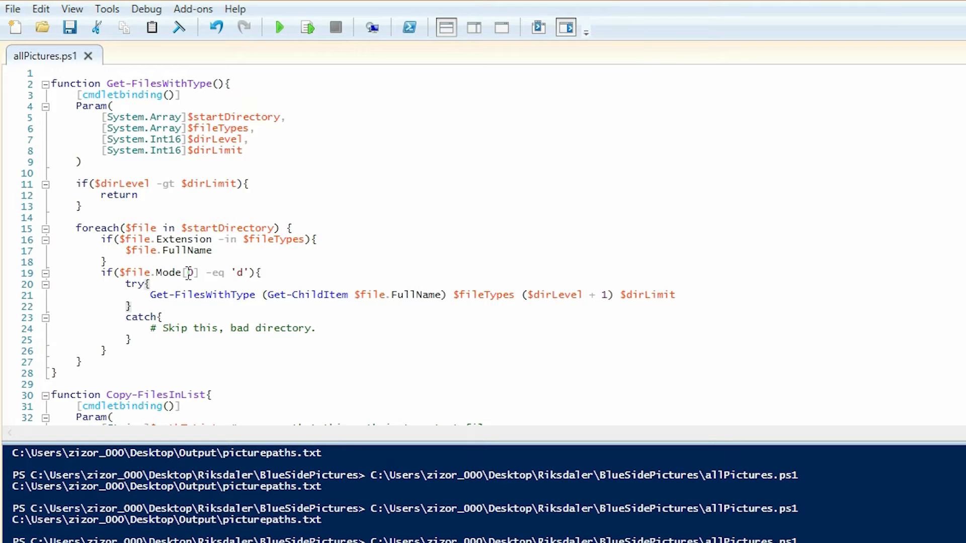
{"action": "scroll", "scroll_direction": "down", "scroll_amount": 3}
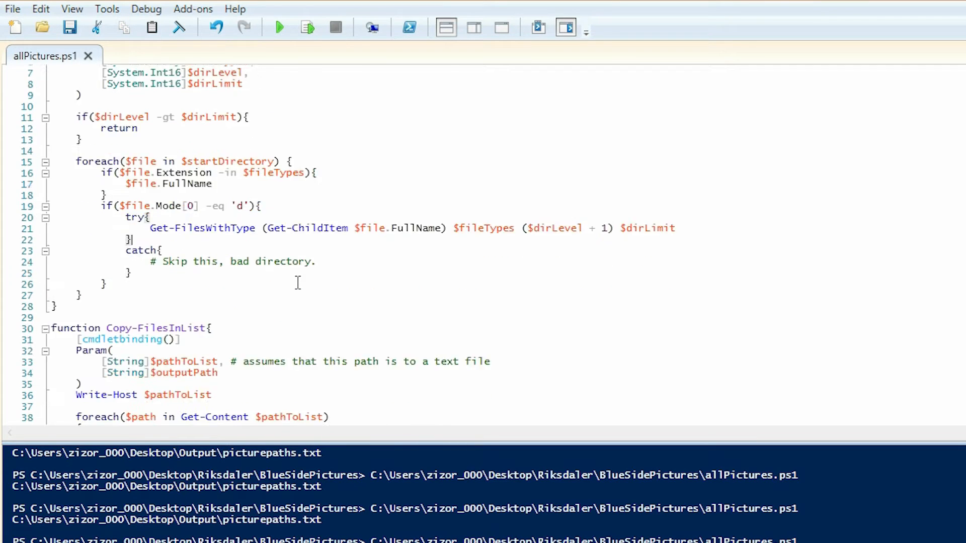
Scroll to main() and open the Output folder on the desktop
{"action": "scroll", "scroll_direction": "down", "scroll_amount": 3}
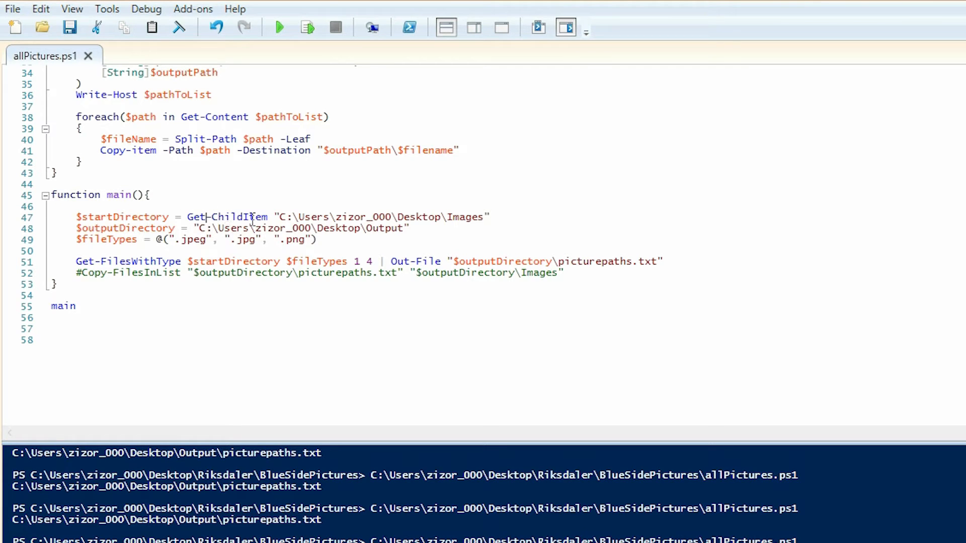
{"action": "mouse_move", "coordinate": [302, 176]}
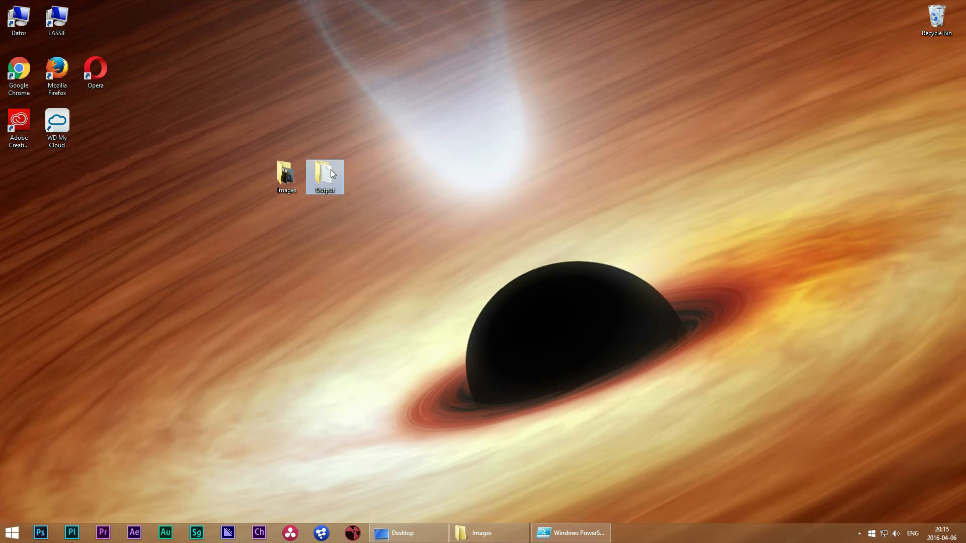
{"action": "double_click", "coordinate": [325, 173]}
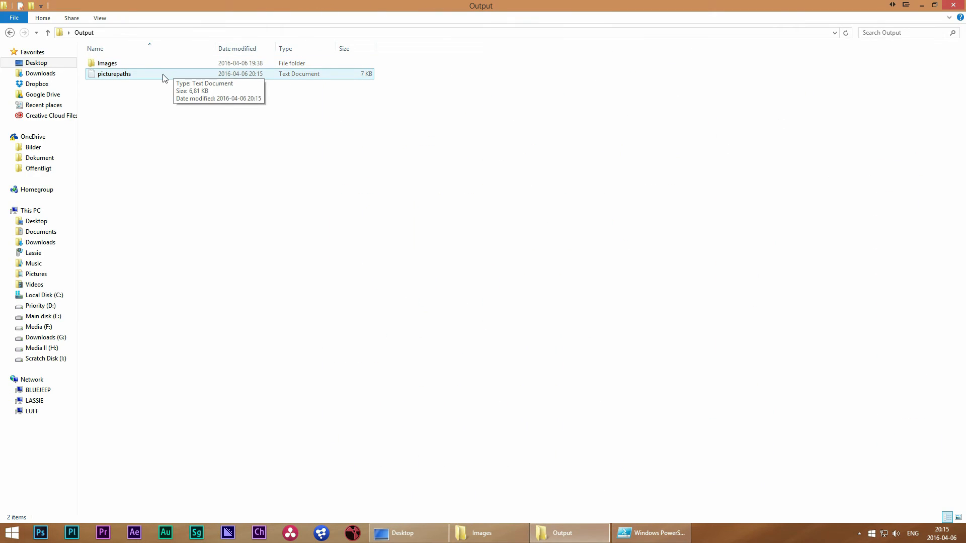
{"action": "mouse_move", "coordinate": [159, 82]}
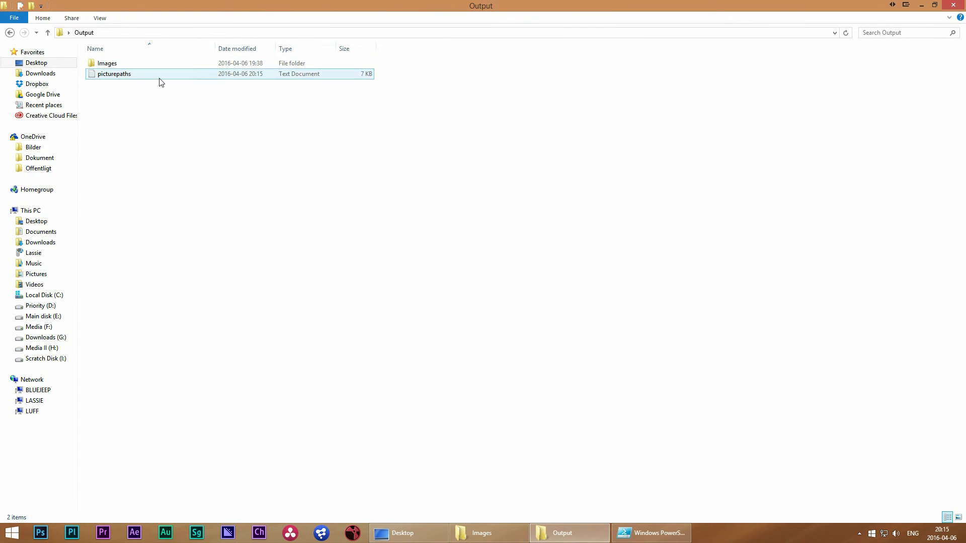
Open picturepaths.txt in Notepad and scroll through the listed jpg paths
{"action": "double_click", "coordinate": [113, 73]}
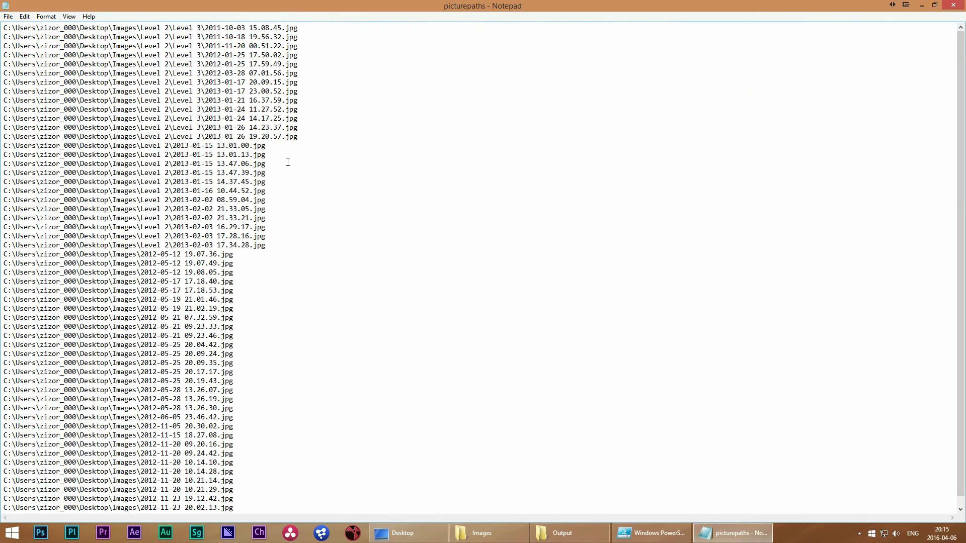
{"action": "scroll", "scroll_direction": "down", "scroll_amount": 3}
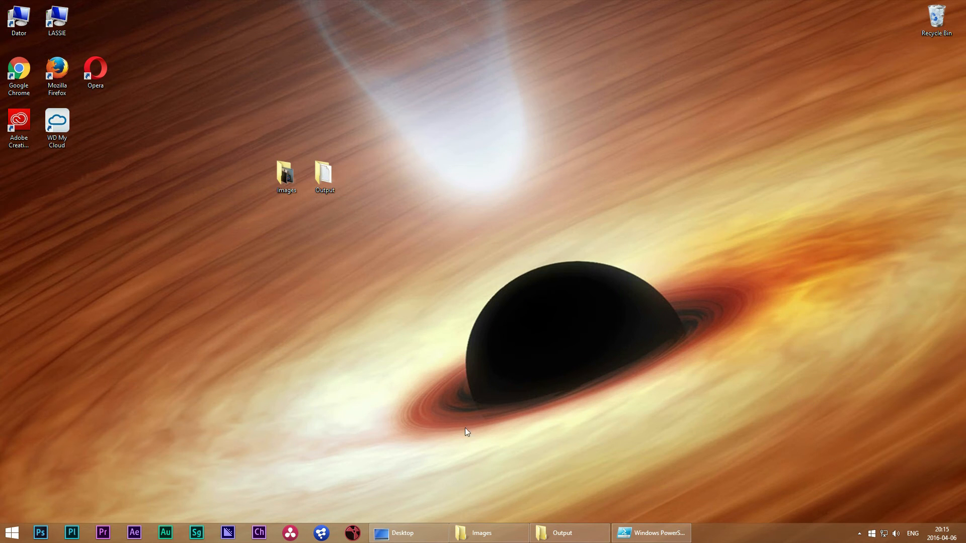
Return to allPictures.ps1 and place the cursor at the commented Copy-FilesInList line
{"action": "left_click", "coordinate": [651, 533]}
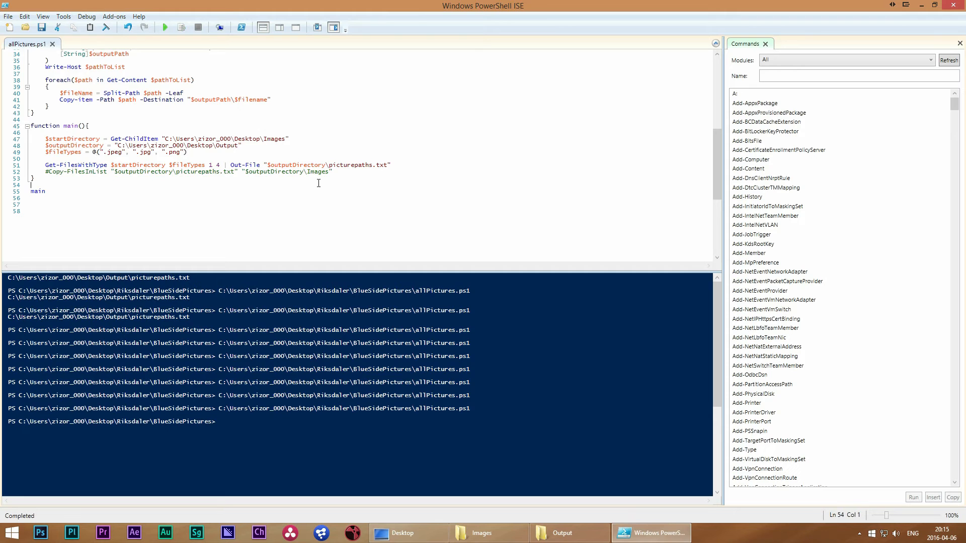
{"action": "left_click", "coordinate": [85, 165]}
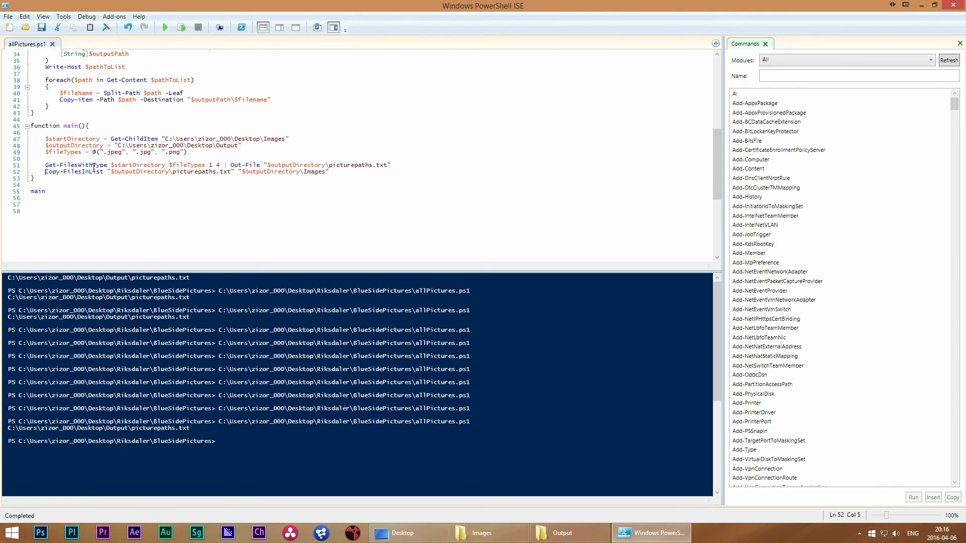
Switch to the Output folder window and open its Images subfolder
{"action": "left_click", "coordinate": [568, 533]}
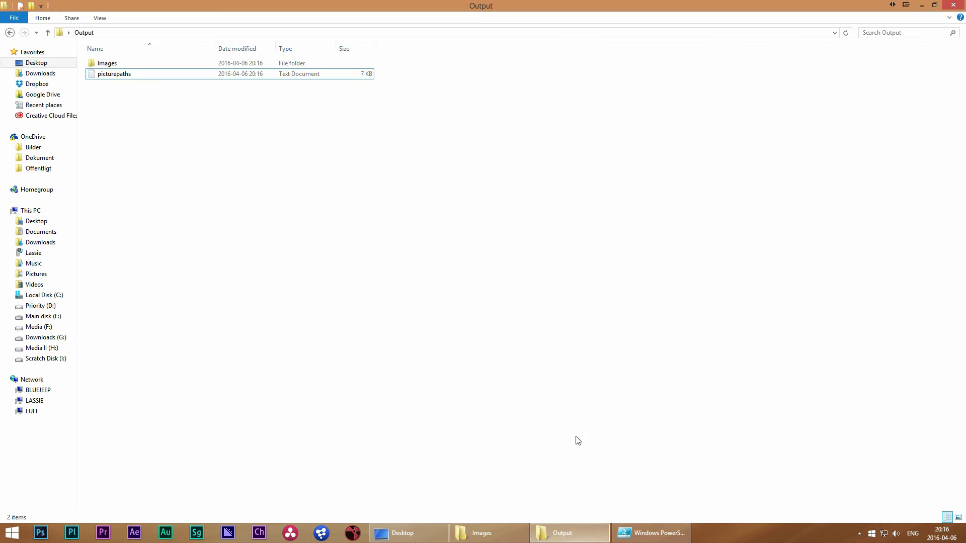
{"action": "left_click", "coordinate": [107, 63]}
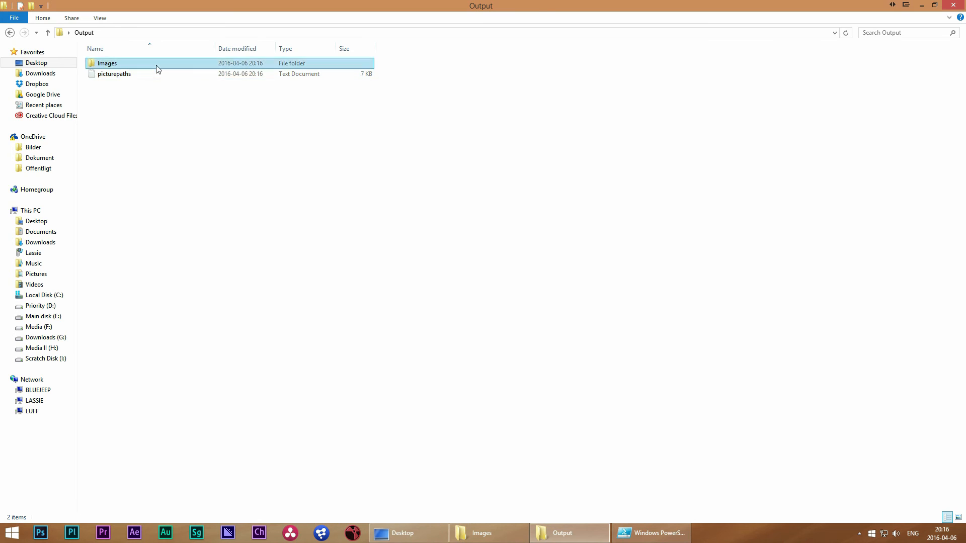
{"action": "double_click", "coordinate": [107, 63]}
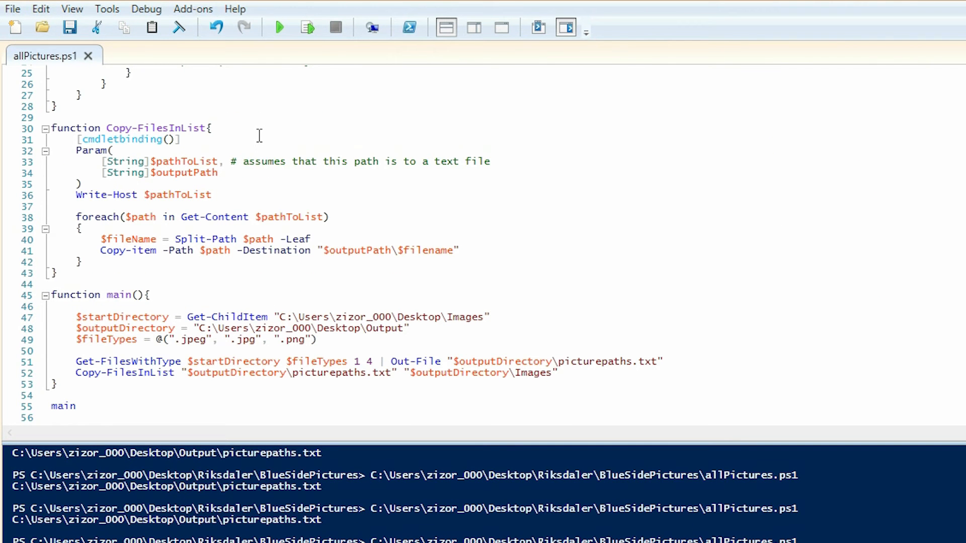
{"action": "left_click", "coordinate": [180, 162]}
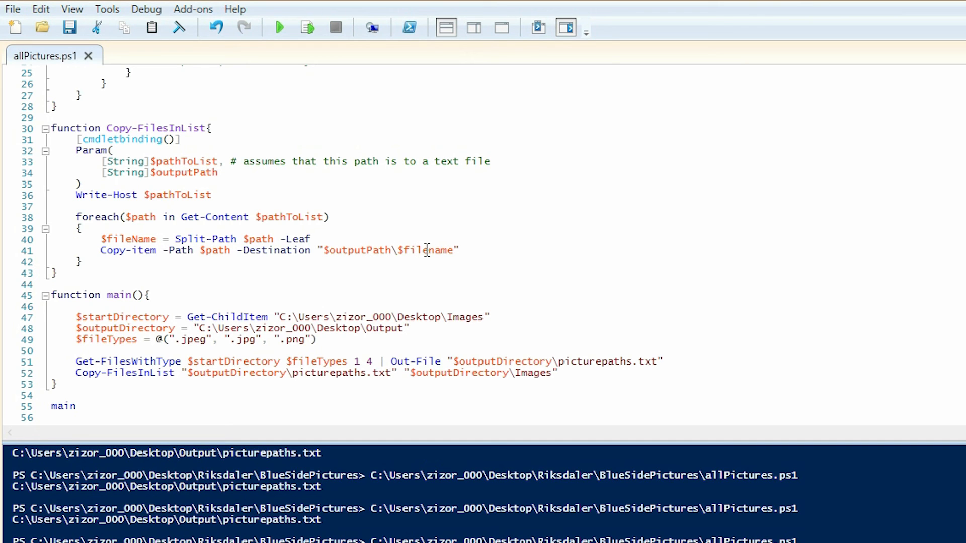
{"action": "scroll", "scroll_direction": "down", "scroll_amount": 3}
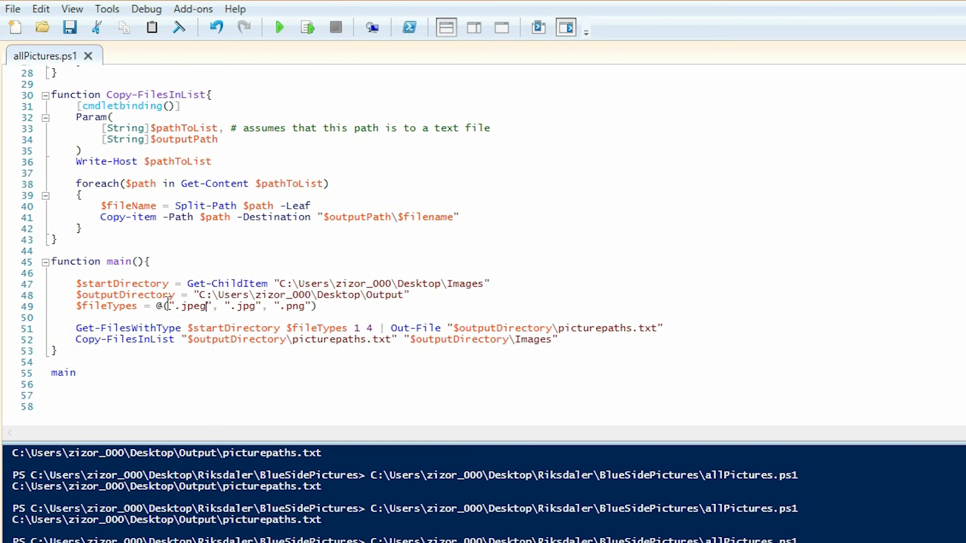